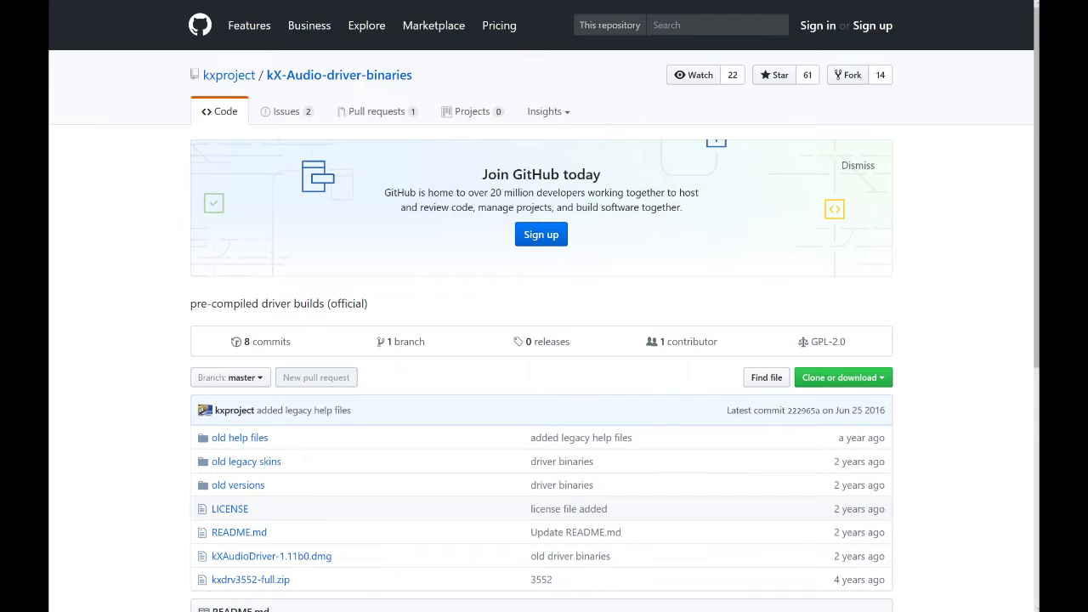
{"action": "mouse_move", "coordinate": [322, 97]}
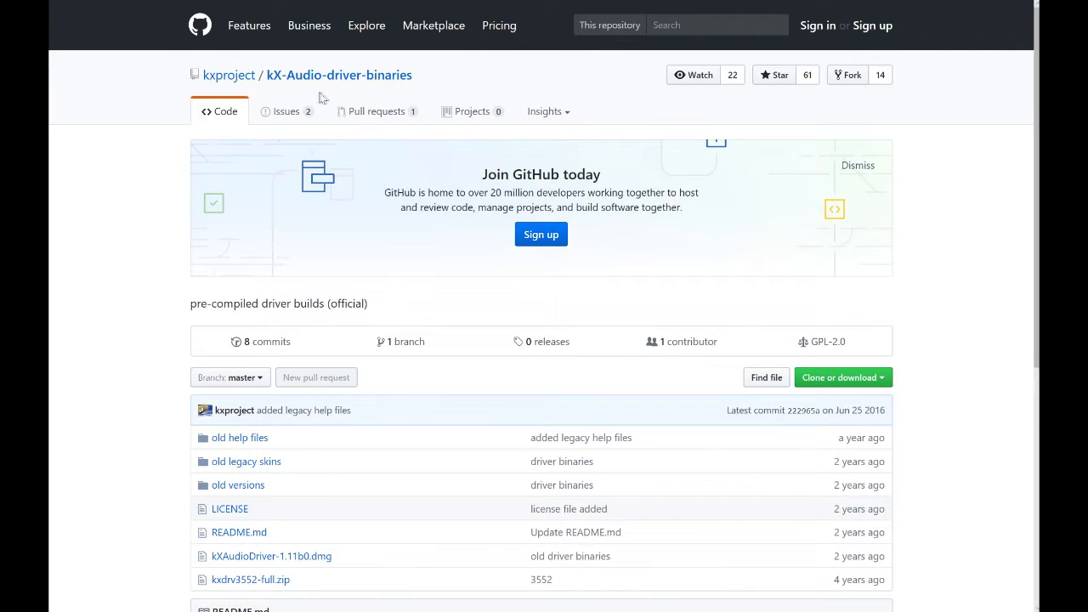
{"action": "mouse_move", "coordinate": [493, 439]}
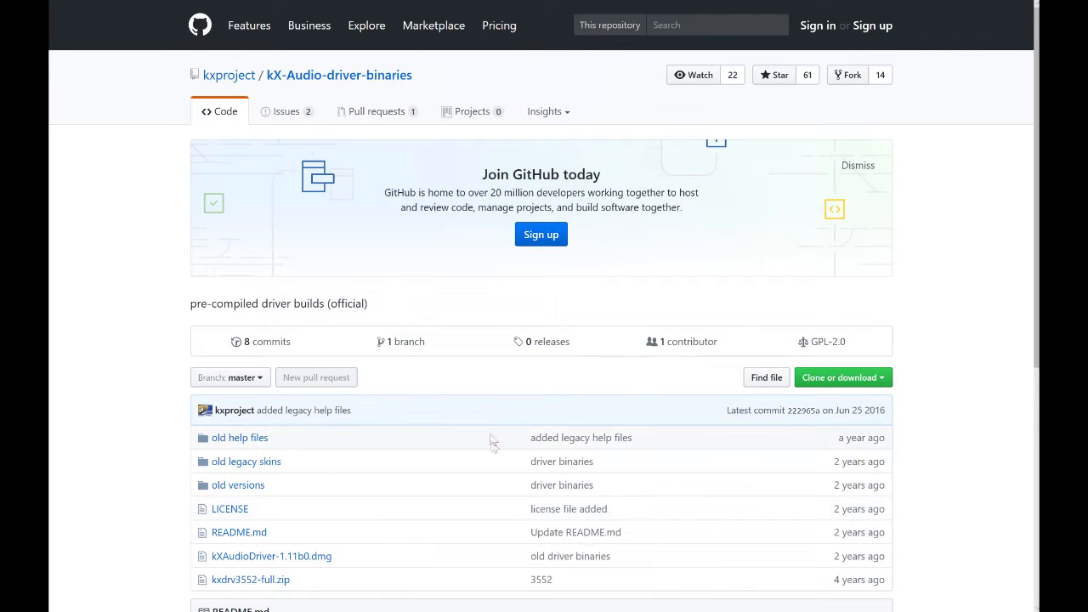
Download kX-Audio-driver-binaries as a ZIP from Clone or download and save it
{"action": "left_click", "coordinate": [838, 378]}
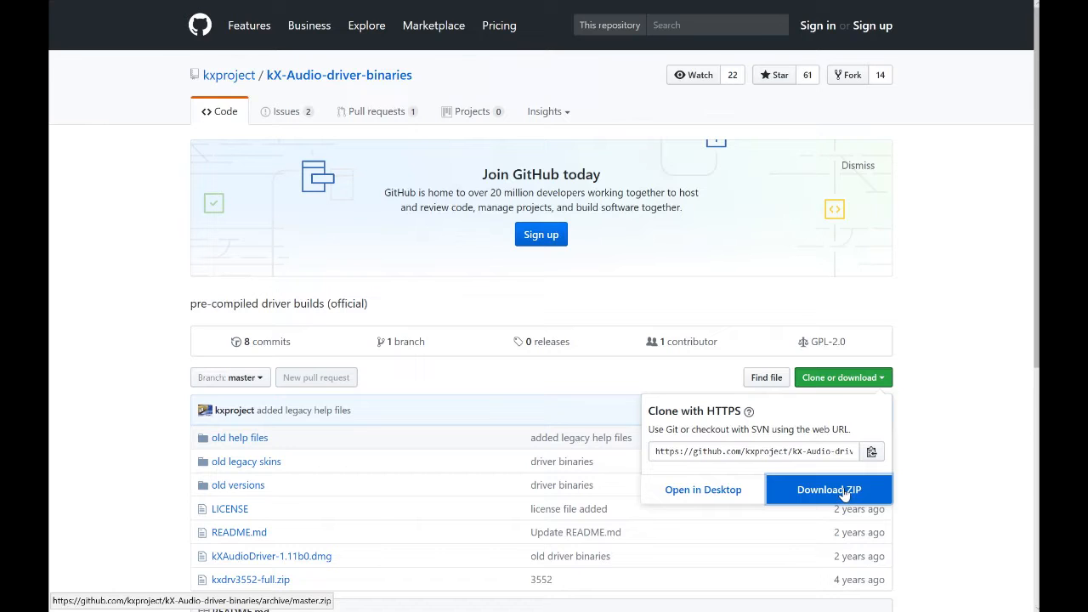
{"action": "left_click", "coordinate": [829, 489]}
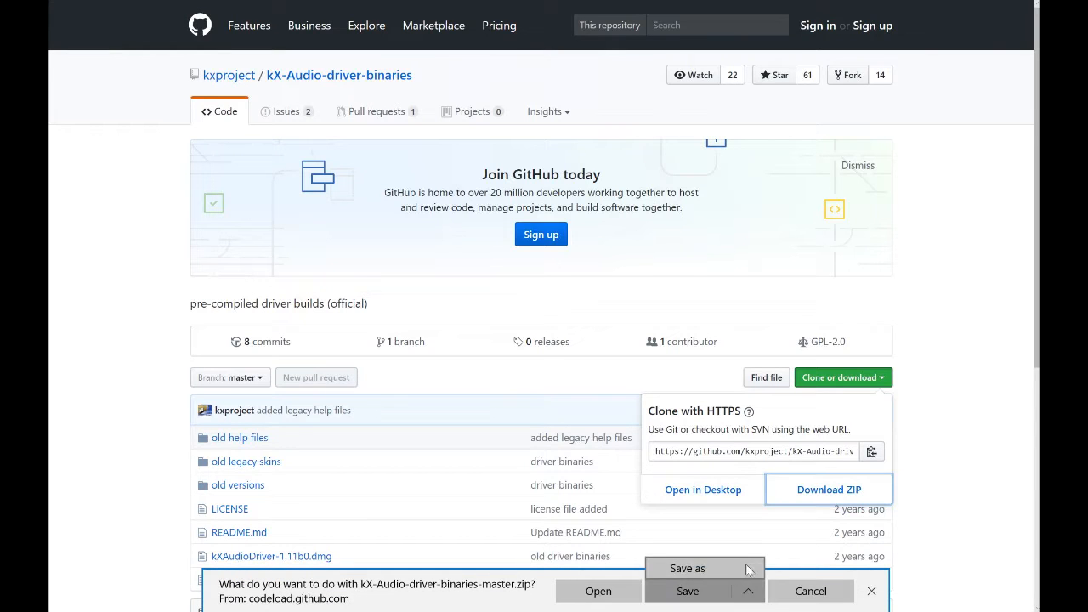
{"action": "left_click", "coordinate": [687, 568]}
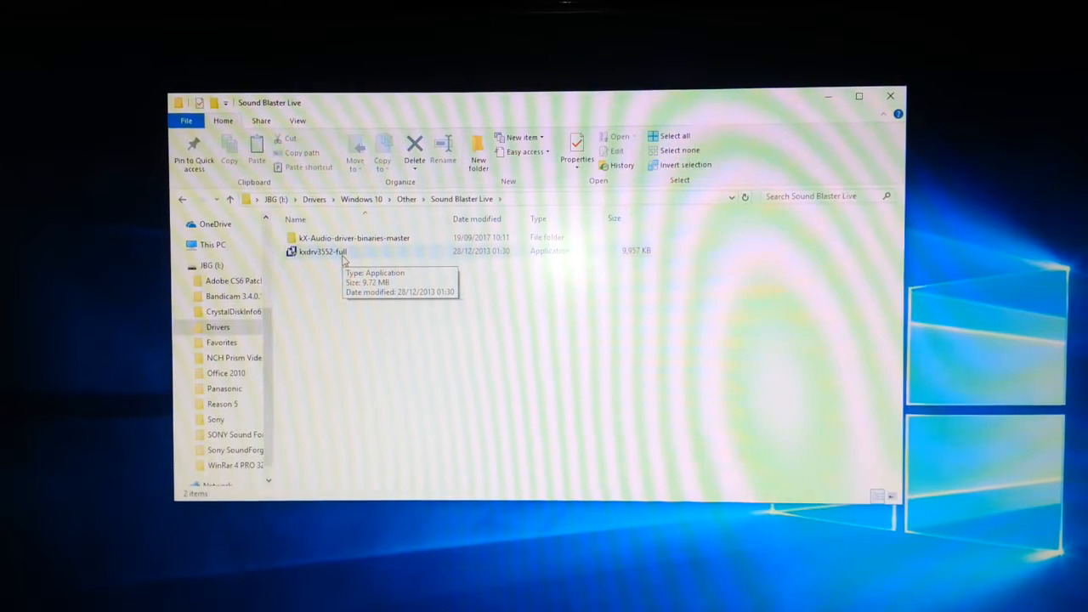
{"action": "mouse_move", "coordinate": [355, 303]}
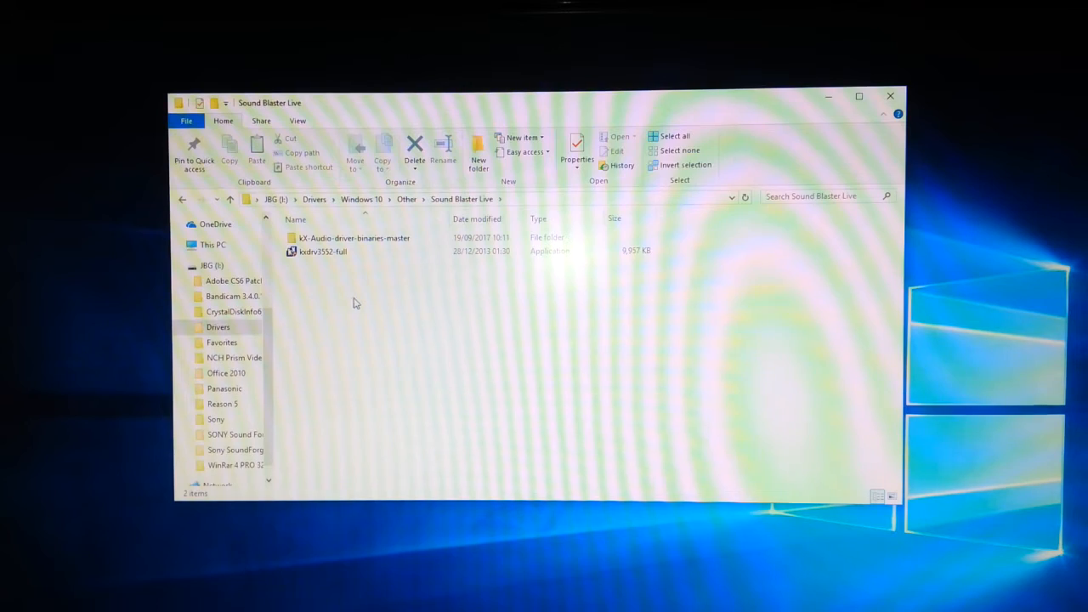
Run the kxdrv3552-full installer from the Sound Blaster Live folder with English as language
{"action": "left_click", "coordinate": [323, 251]}
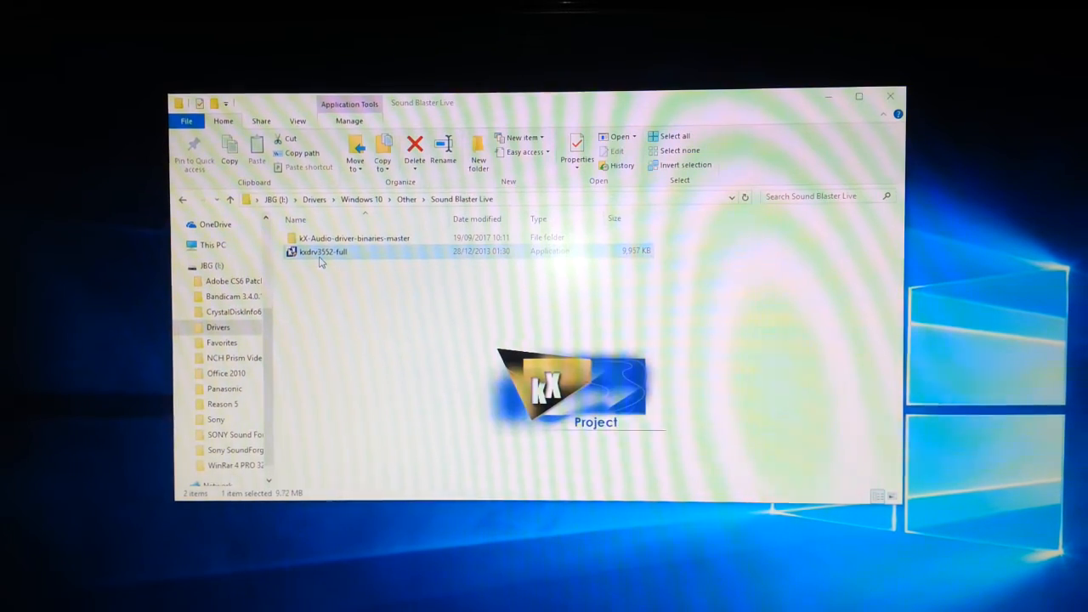
{"action": "double_click", "coordinate": [323, 252]}
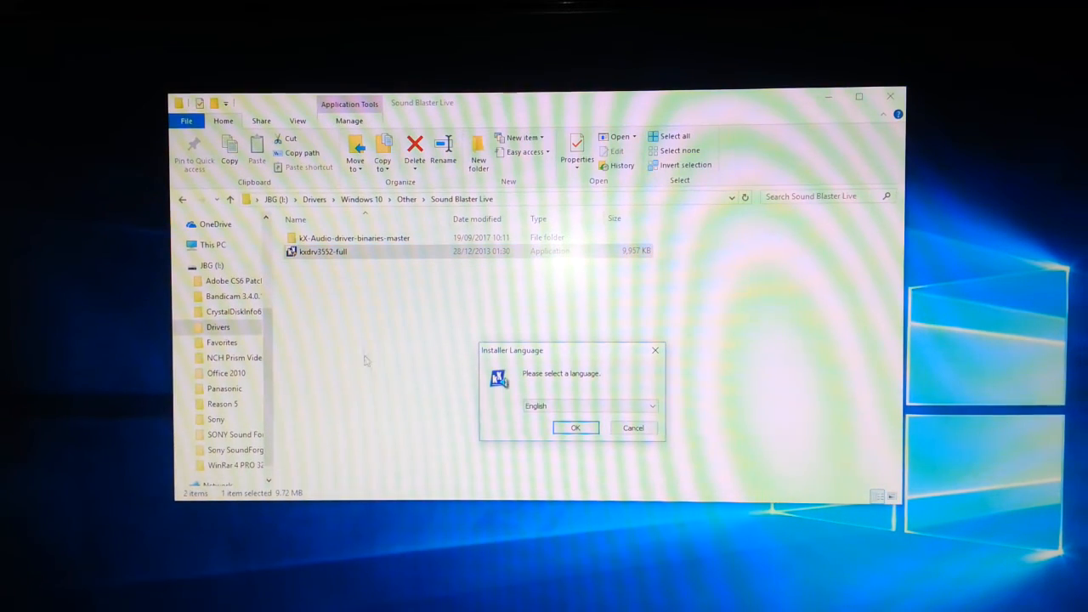
{"action": "mouse_move", "coordinate": [431, 443]}
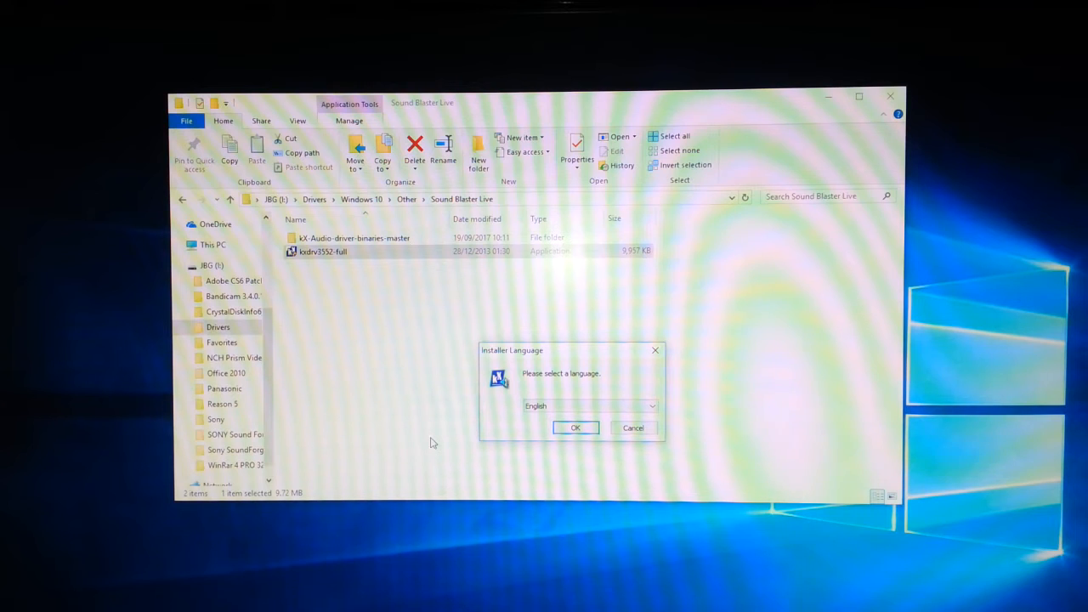
{"action": "left_click", "coordinate": [574, 427]}
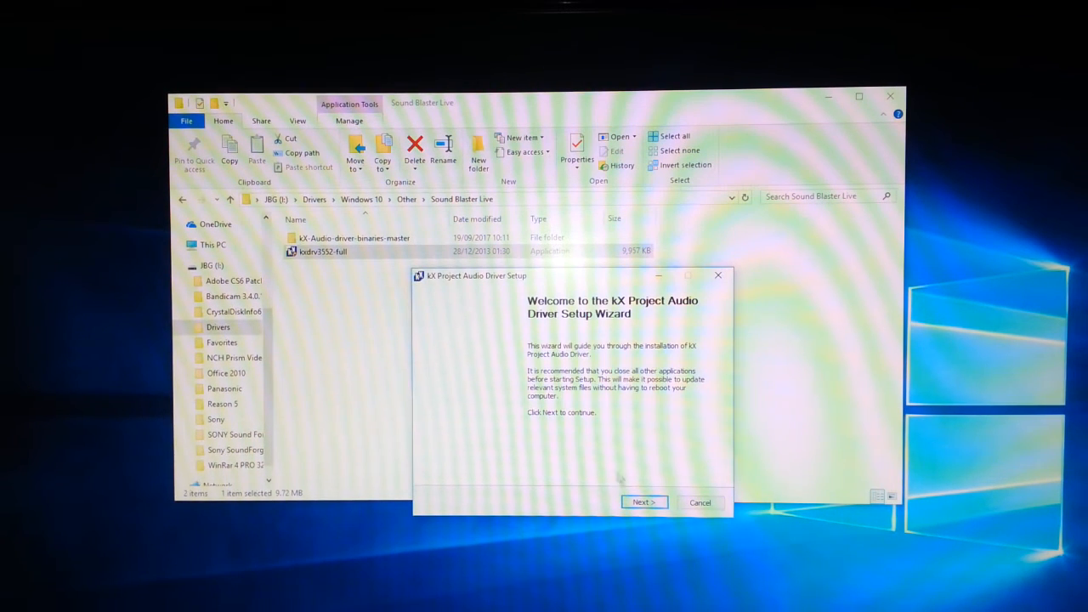
Accept the kX license terms and confirm the install notice and Installation completed messages
{"action": "left_click", "coordinate": [644, 501]}
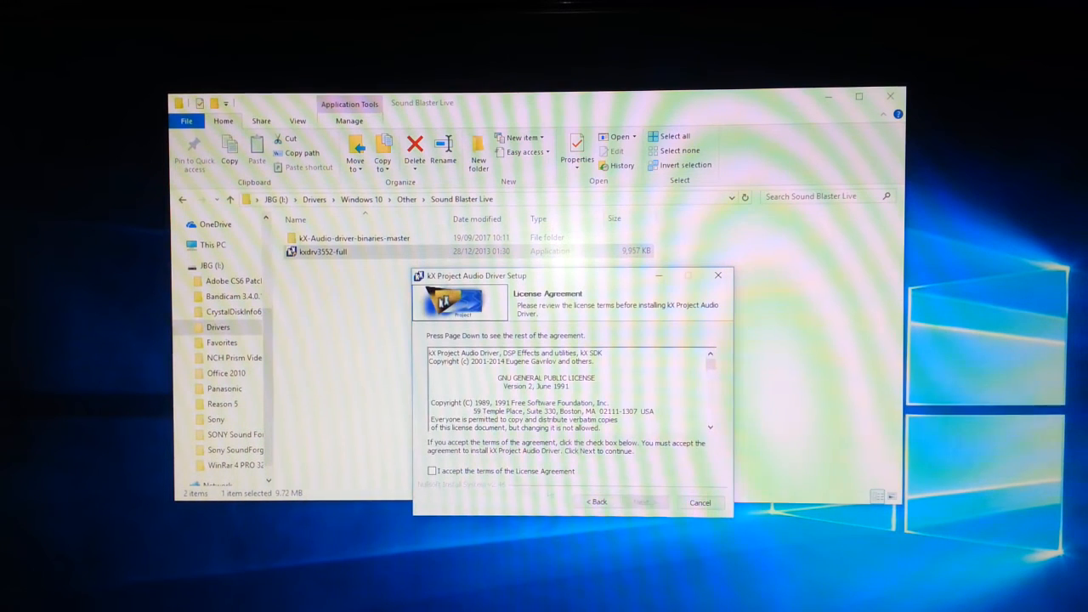
{"action": "left_click", "coordinate": [432, 471]}
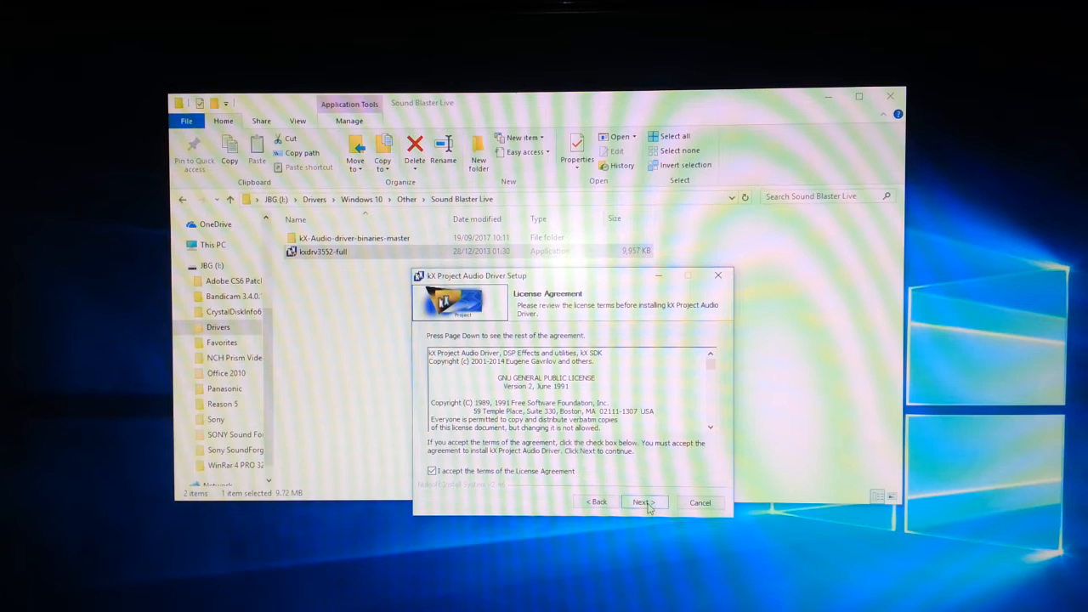
{"action": "left_click", "coordinate": [641, 502]}
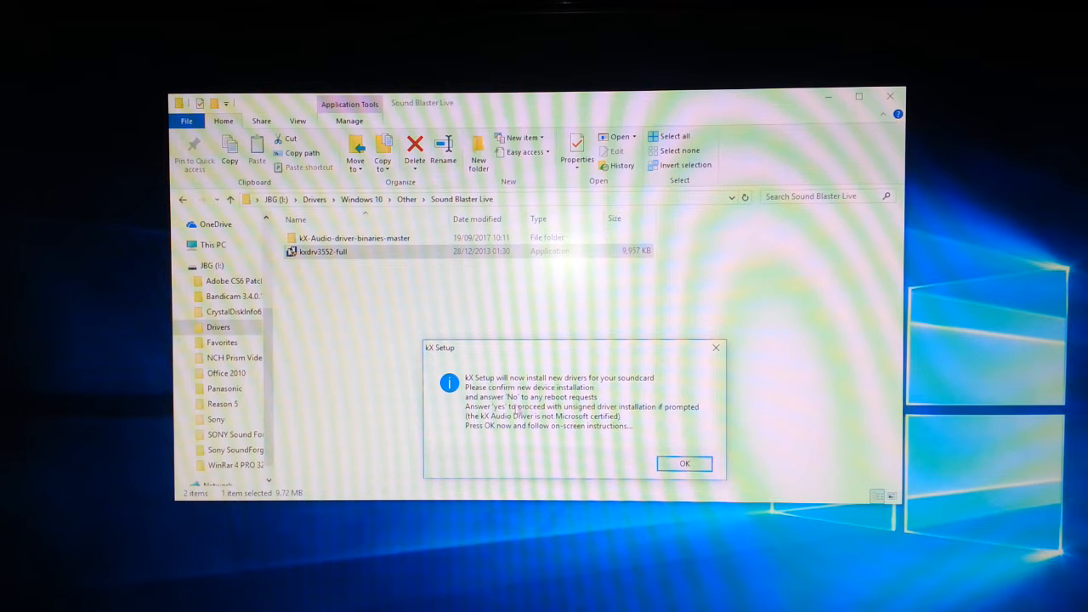
{"action": "left_click", "coordinate": [685, 464]}
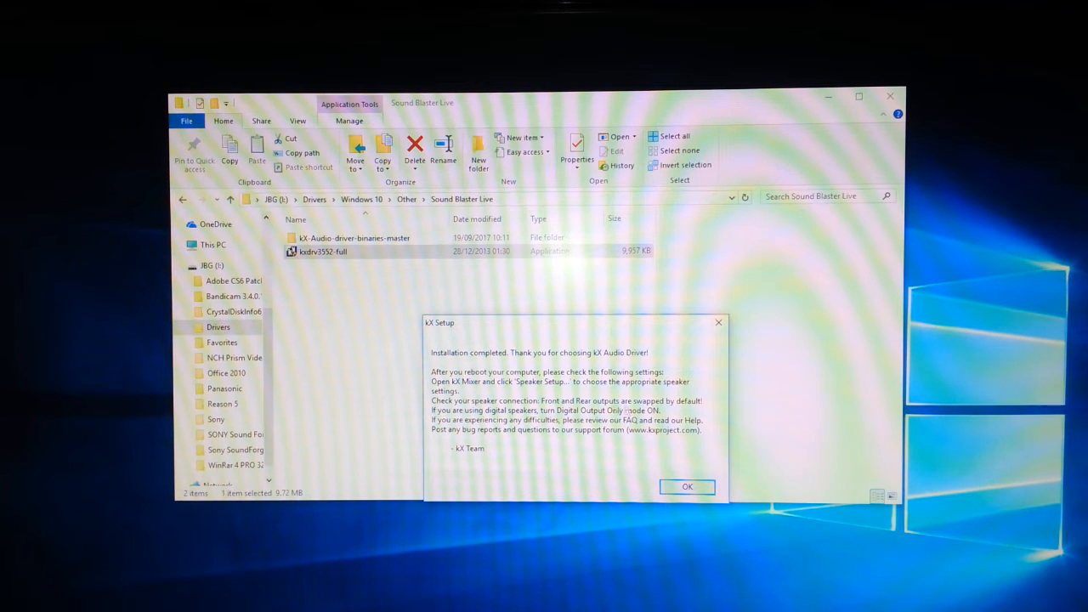
{"action": "left_click", "coordinate": [687, 487]}
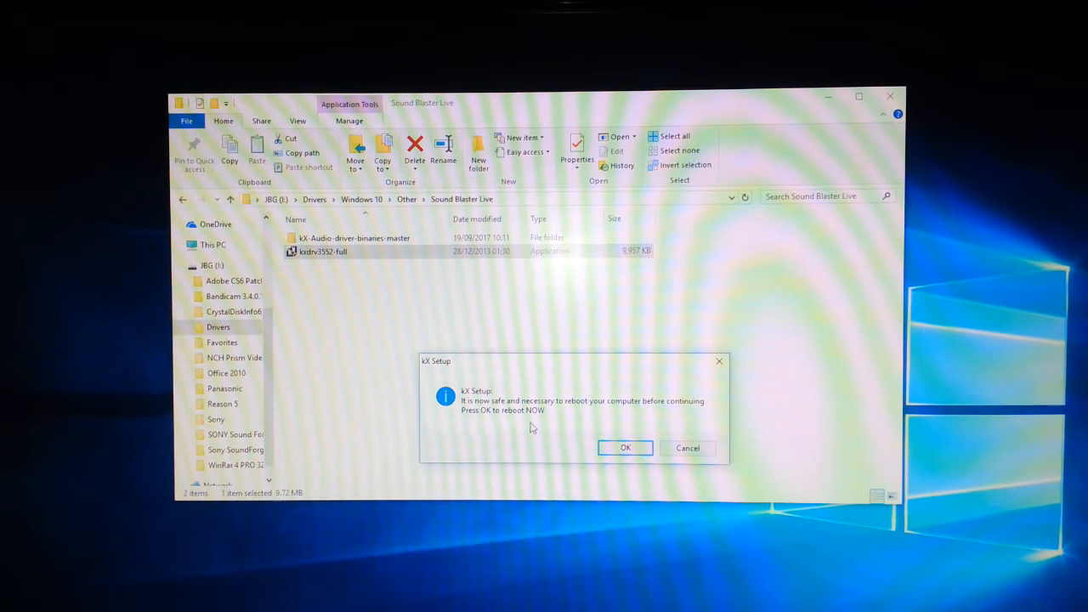
Confirm the reboot, then open Device Manager from the Start button's right-click menu
{"action": "left_click", "coordinate": [625, 447]}
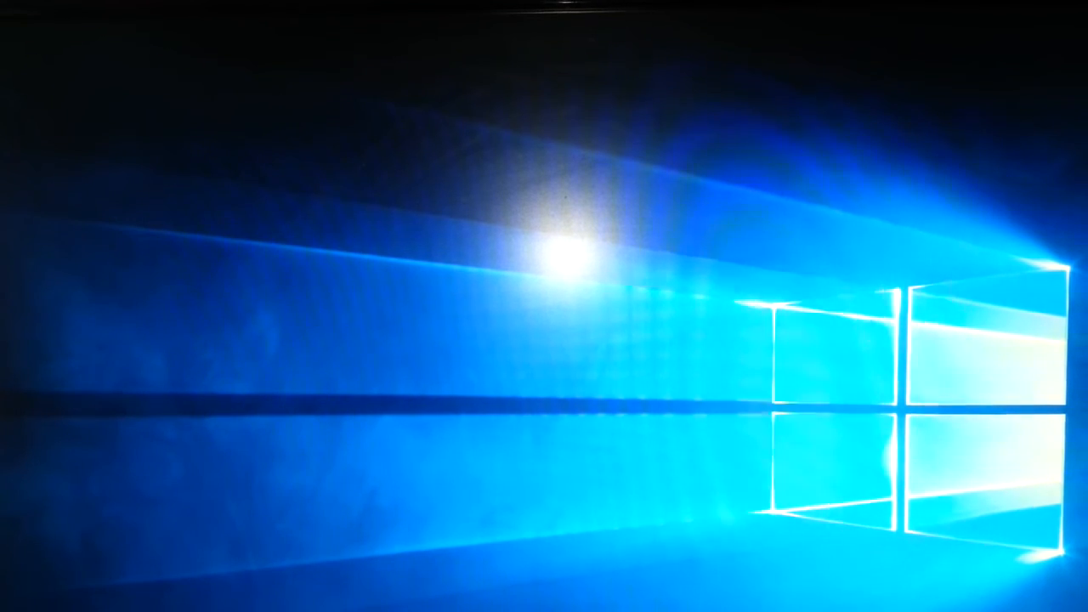
{"action": "right_click", "coordinate": [17, 603]}
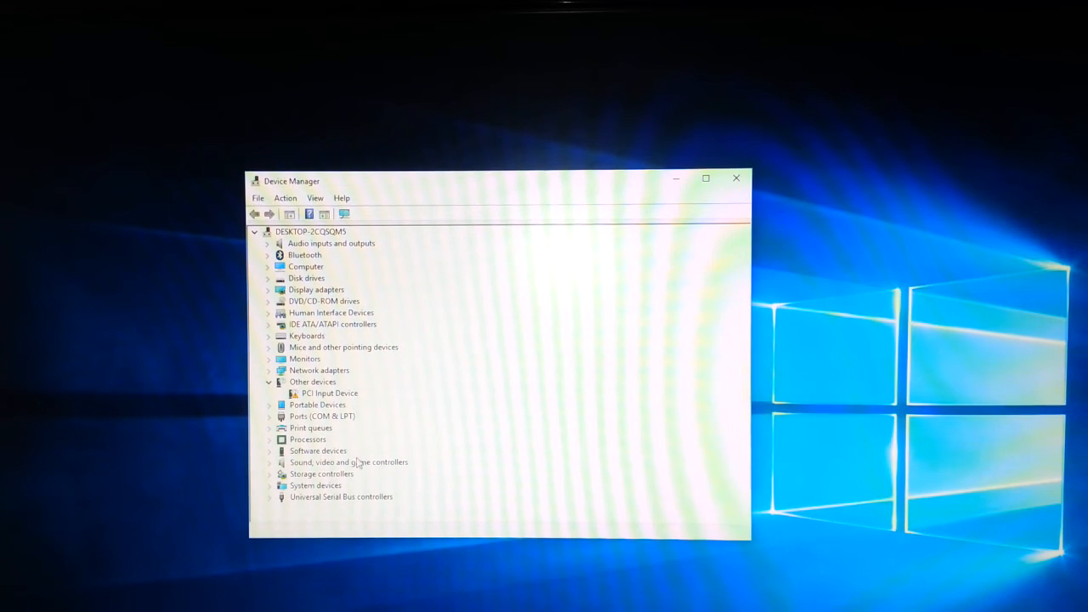
Expand Sound, video and game controllers to confirm kX 10k1 Audio (3552), then close the window
{"action": "left_click", "coordinate": [281, 463]}
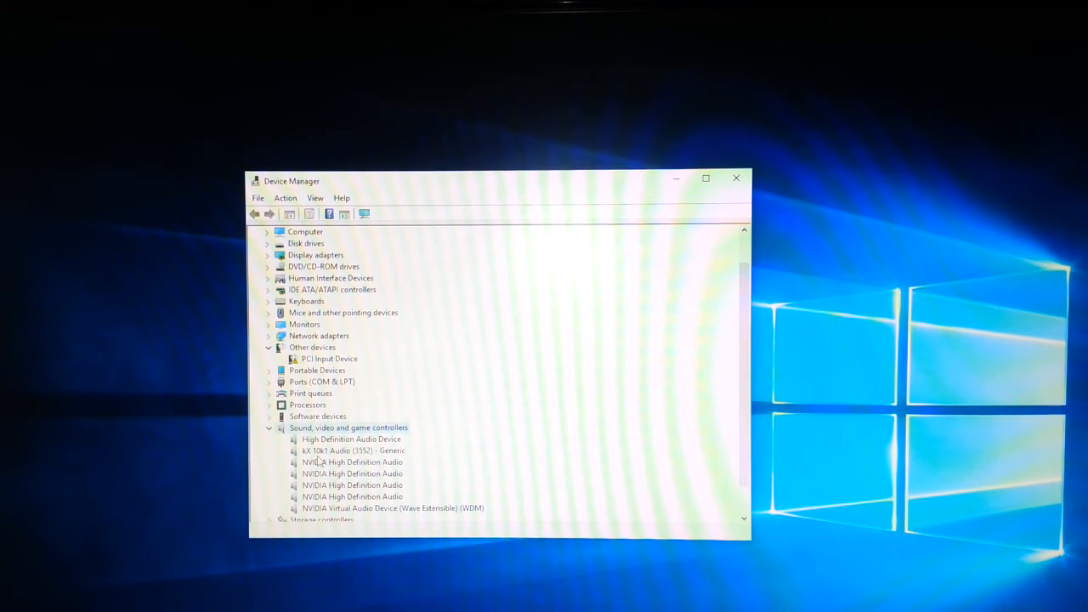
{"action": "mouse_move", "coordinate": [357, 464]}
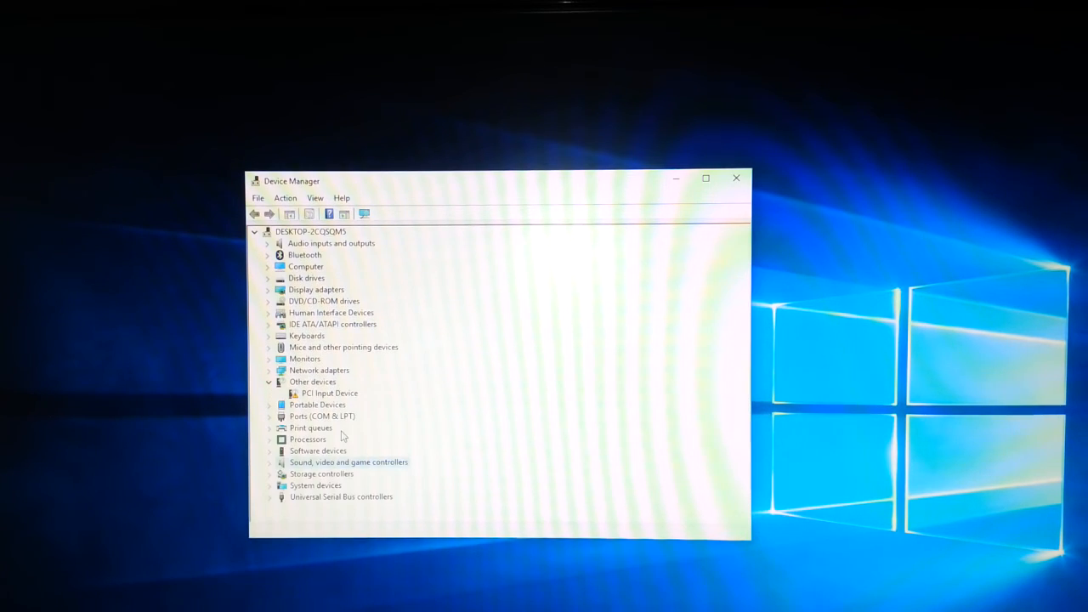
{"action": "mouse_move", "coordinate": [736, 178]}
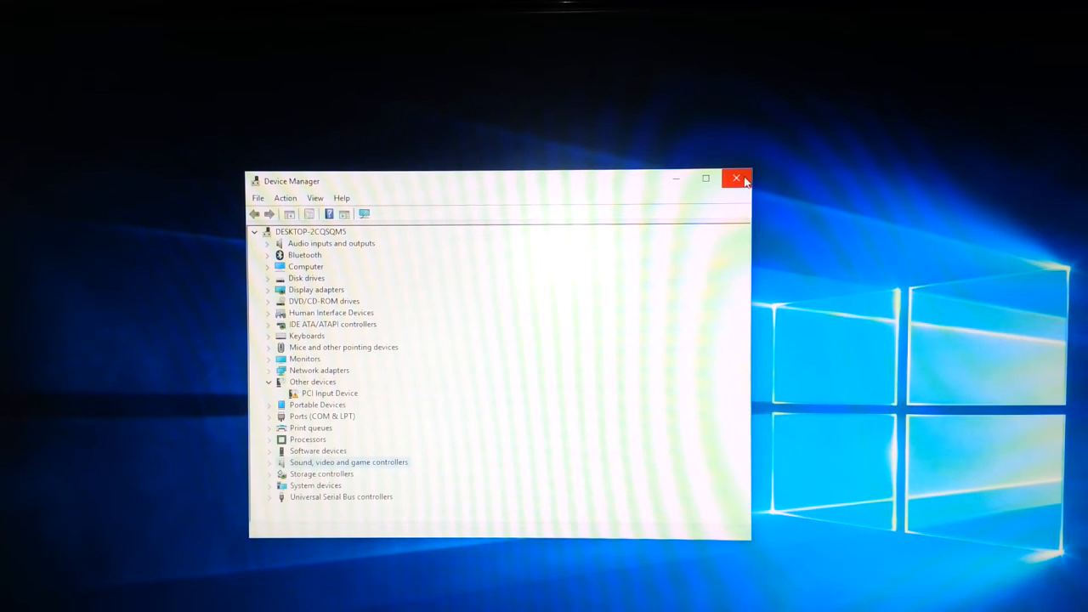
{"action": "left_click", "coordinate": [736, 179]}
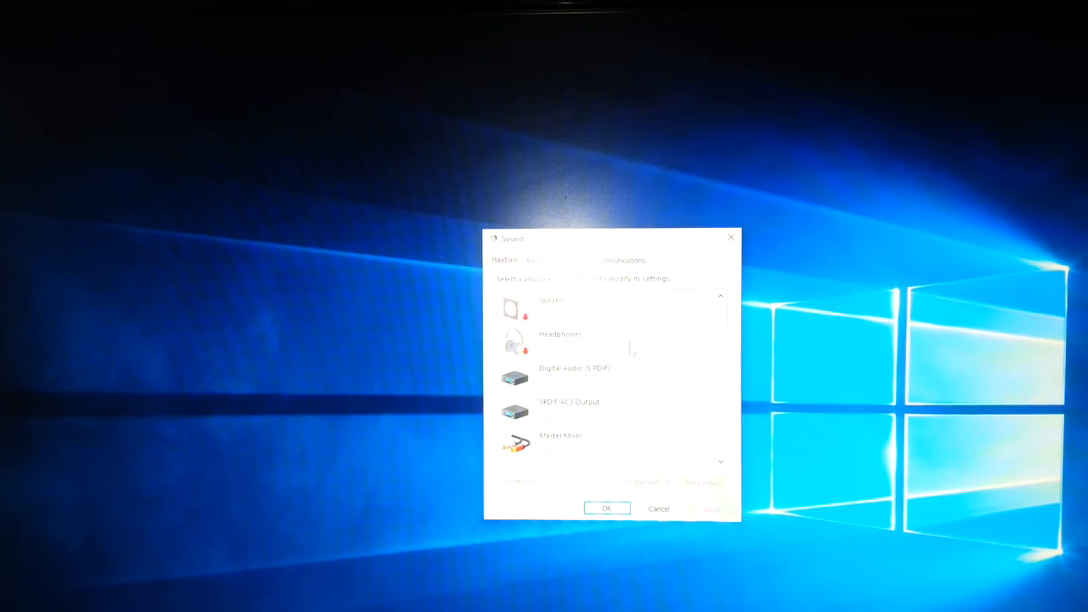
Scroll Playback to Wave Out 4/5, test it from its context menu, then close Sound
{"action": "scroll", "scroll_direction": "down", "scroll_amount": 3}
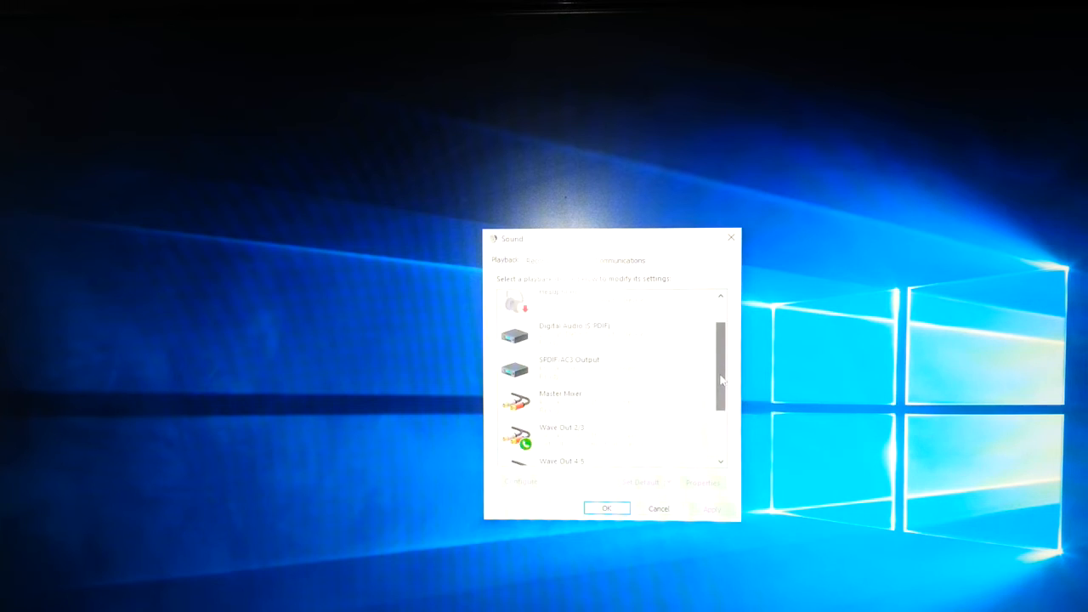
{"action": "scroll", "scroll_direction": "down", "scroll_amount": 3}
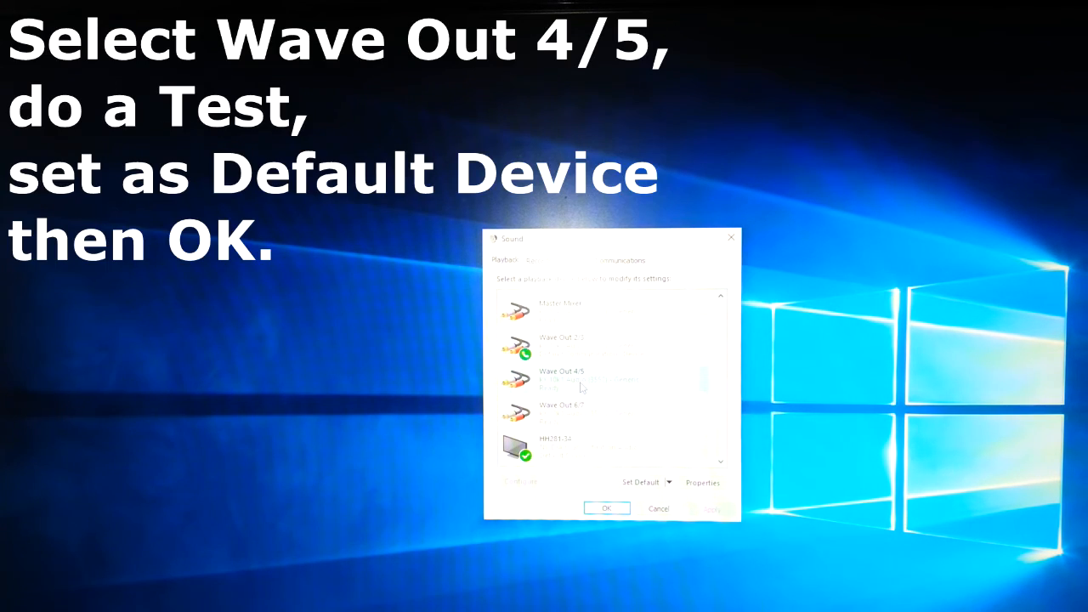
{"action": "right_click", "coordinate": [561, 379]}
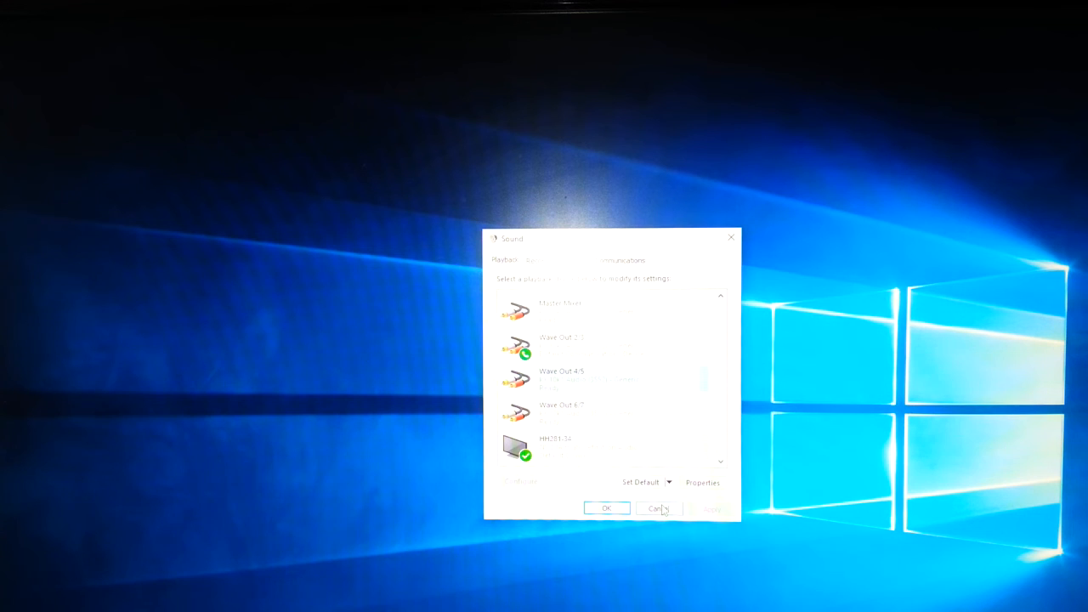
{"action": "left_click", "coordinate": [659, 508]}
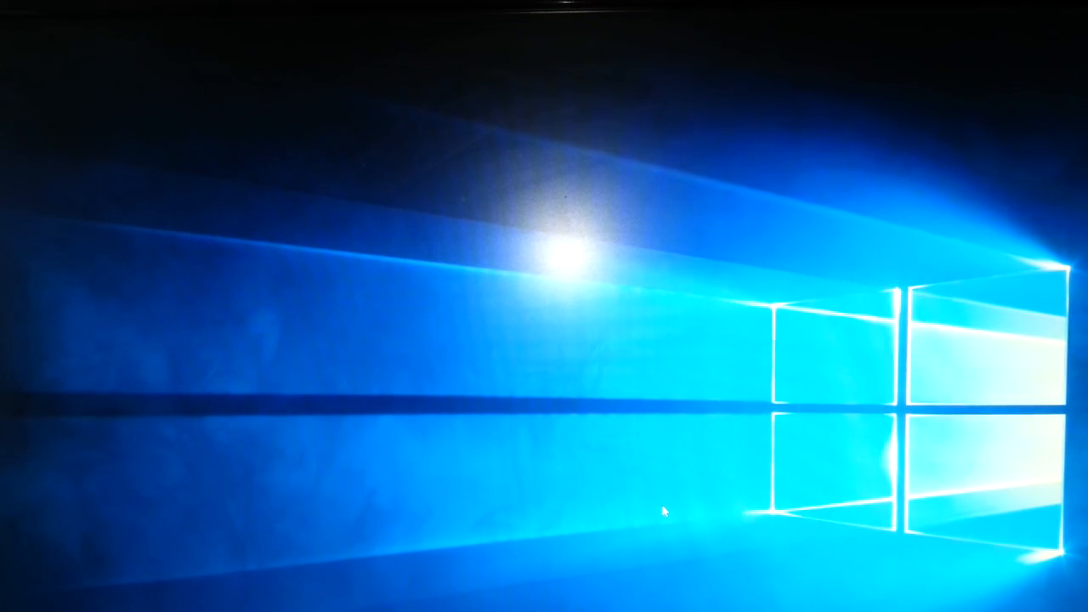